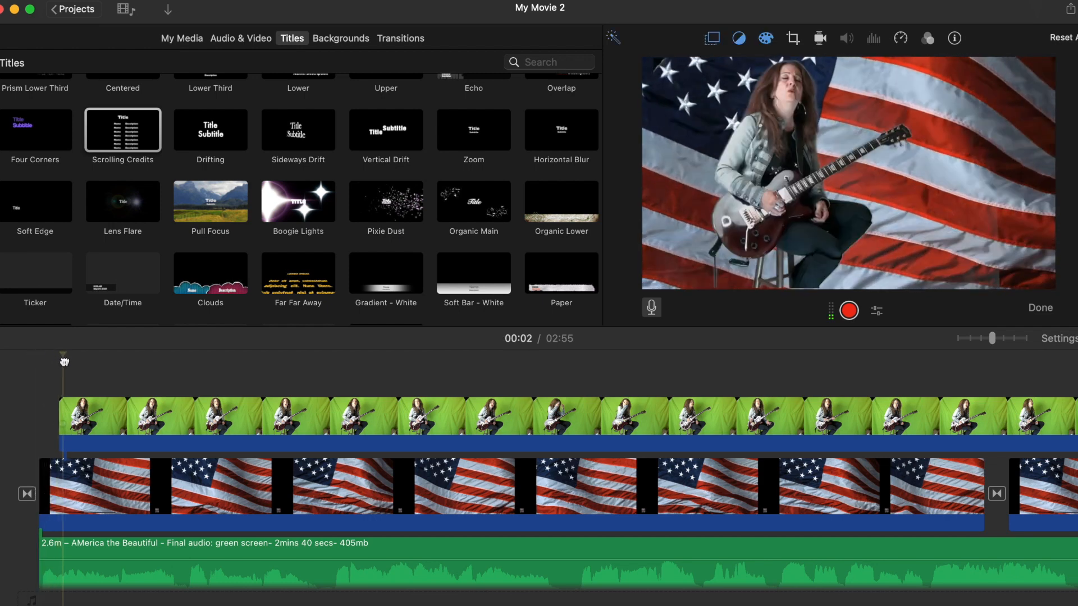
# Move the playhead back to 00:00 at the start of the green-screen clip
pyautogui.moveTo(64, 363); pyautogui.dragTo(50, 362)
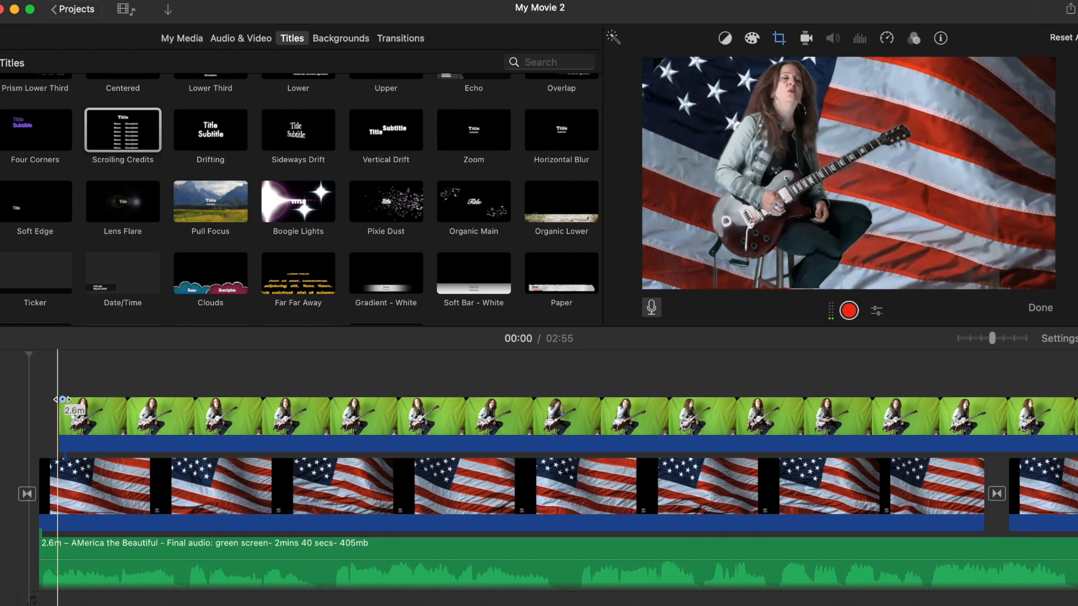
# Add a fade-in to the green-screen overlay clip's start and lengthen it
pyautogui.moveTo(63, 400); pyautogui.dragTo(77, 400)
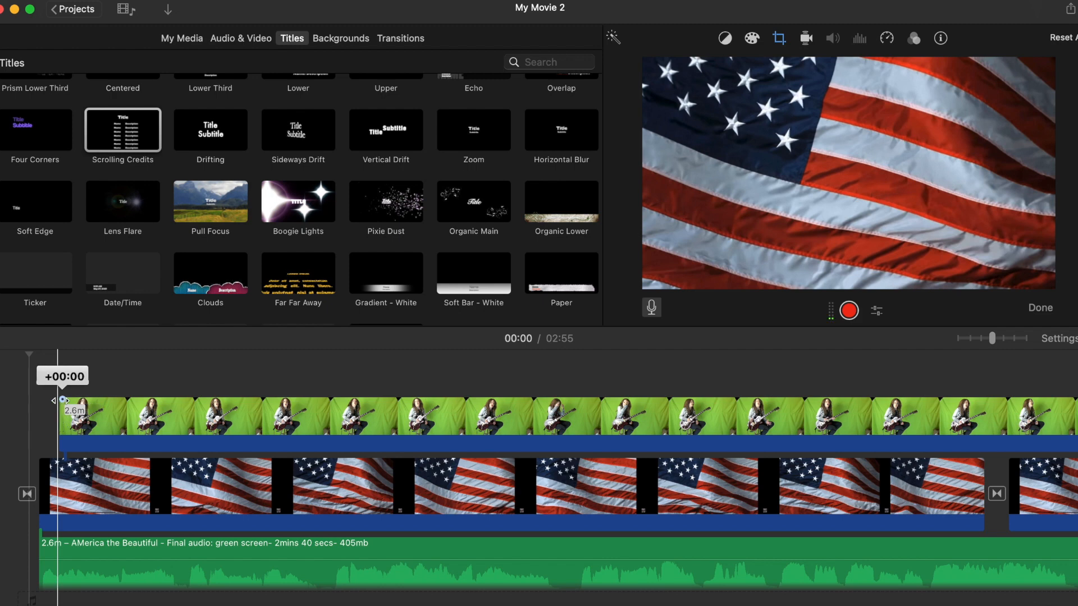
pyautogui.moveTo(63, 401); pyautogui.dragTo(97, 401)
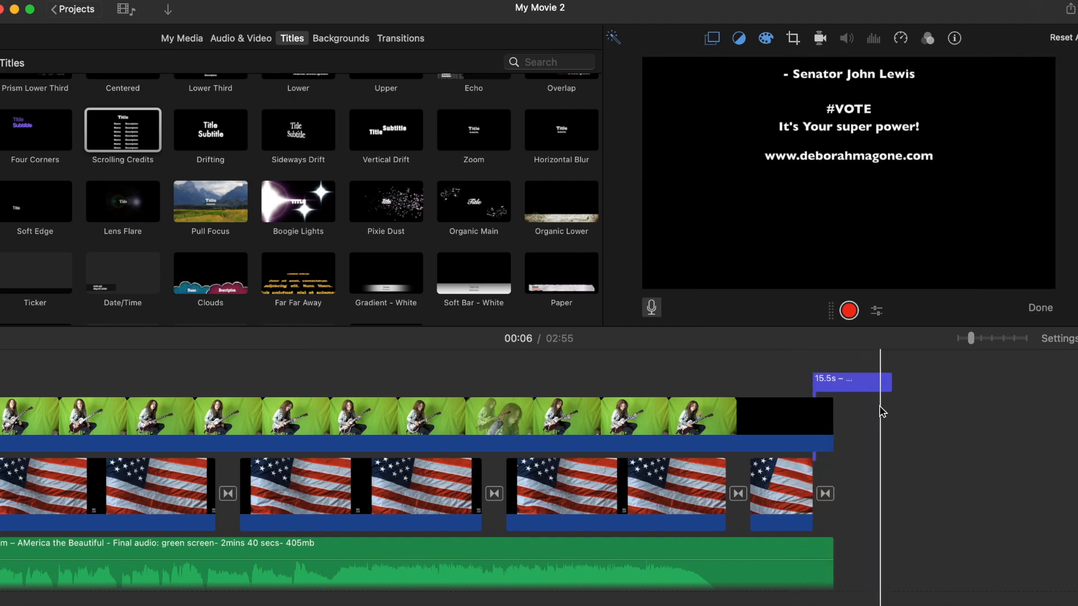
# Place the playhead just before the green-screen overlay clip ends, near the credits
pyautogui.click(789, 398)
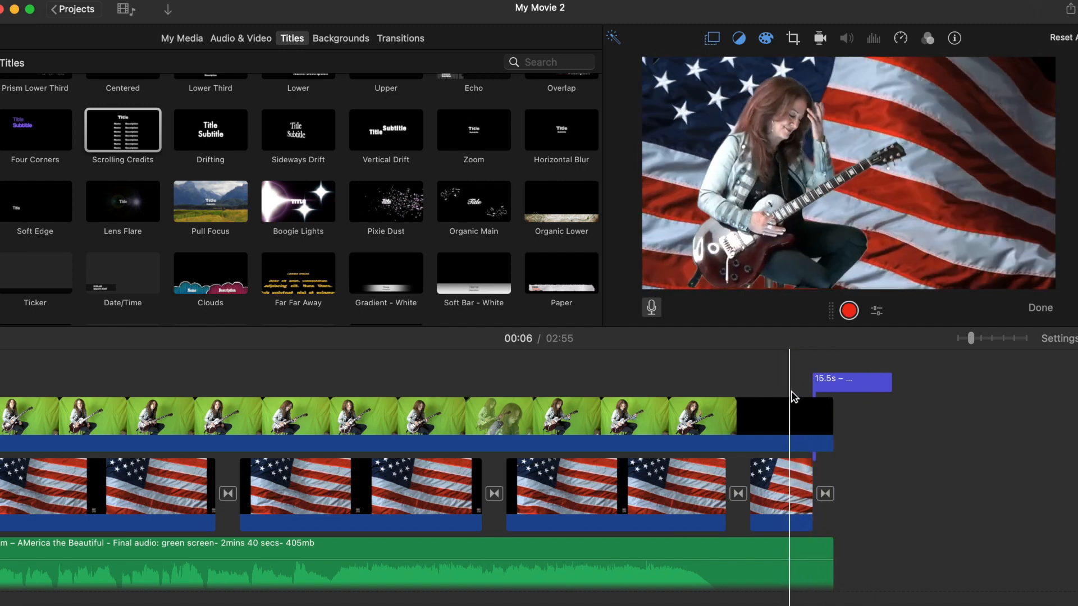